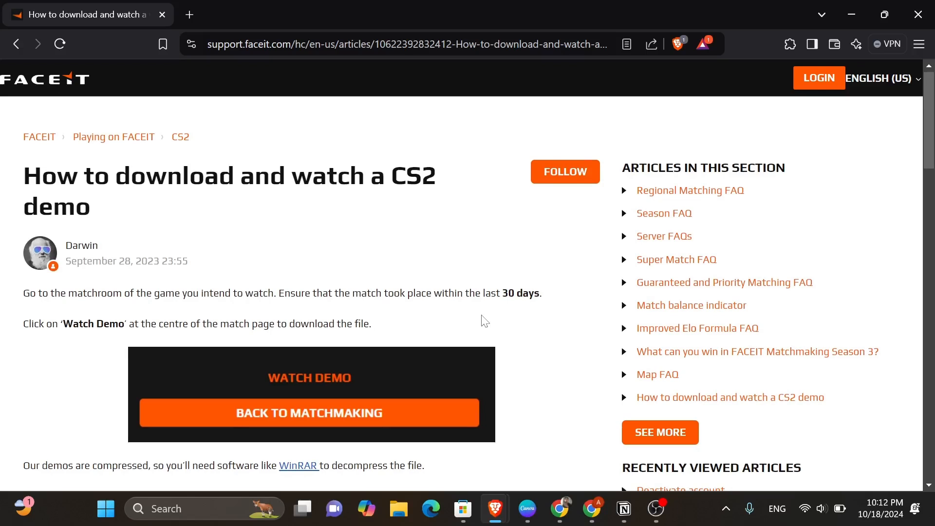
mouse_move(368, 254)
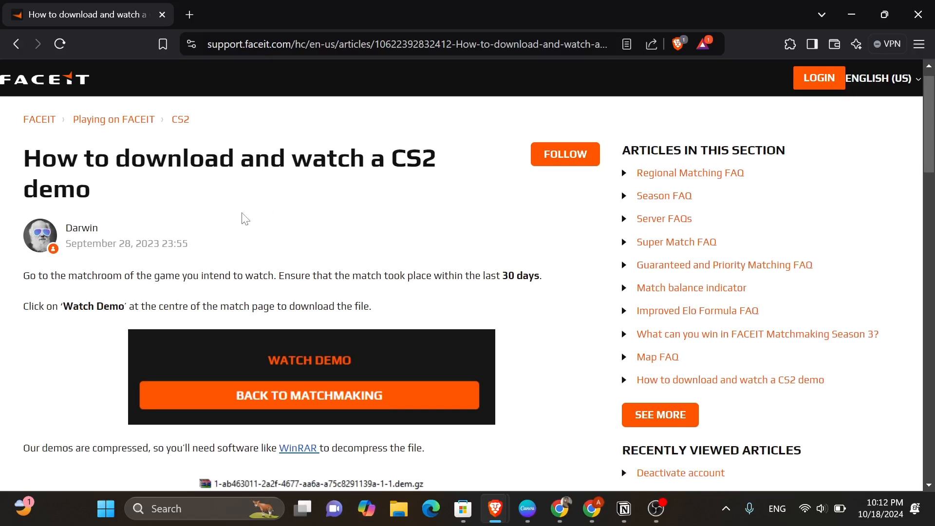
mouse_move(293, 206)
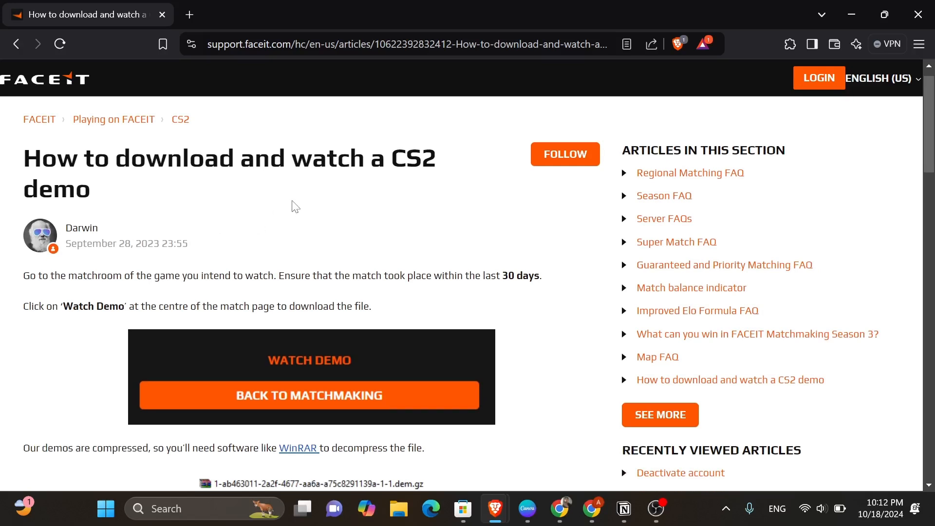
mouse_move(185, 197)
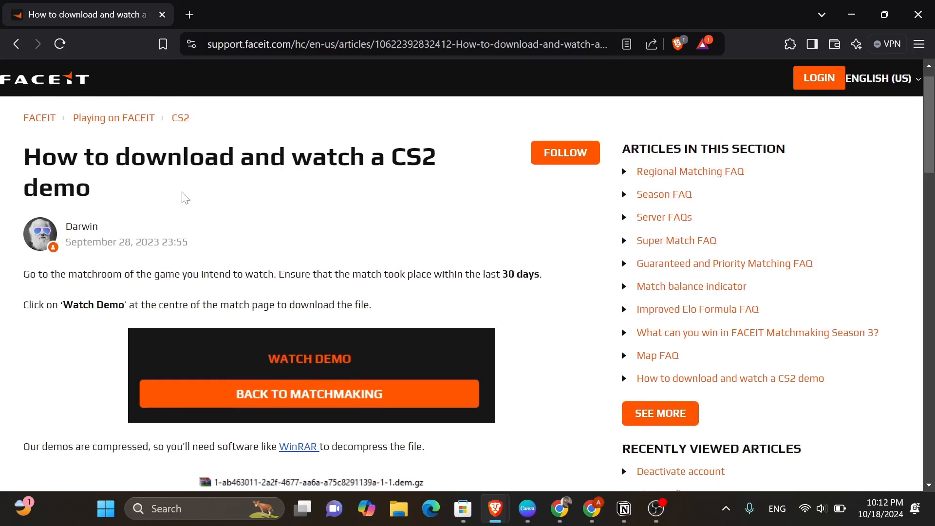
mouse_move(257, 223)
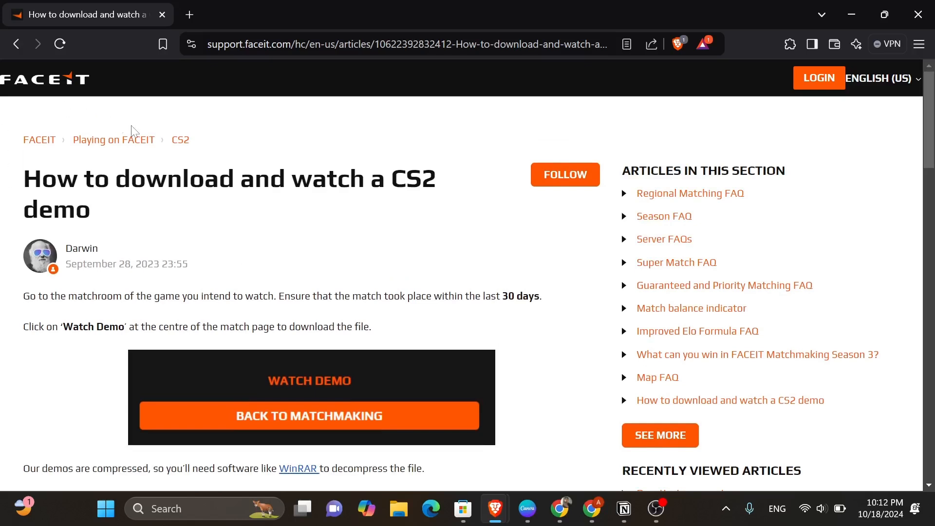
Highlight the opening sentence about the matchroom, then clear the highlight.
left_click_drag(87, 296, 201, 326)
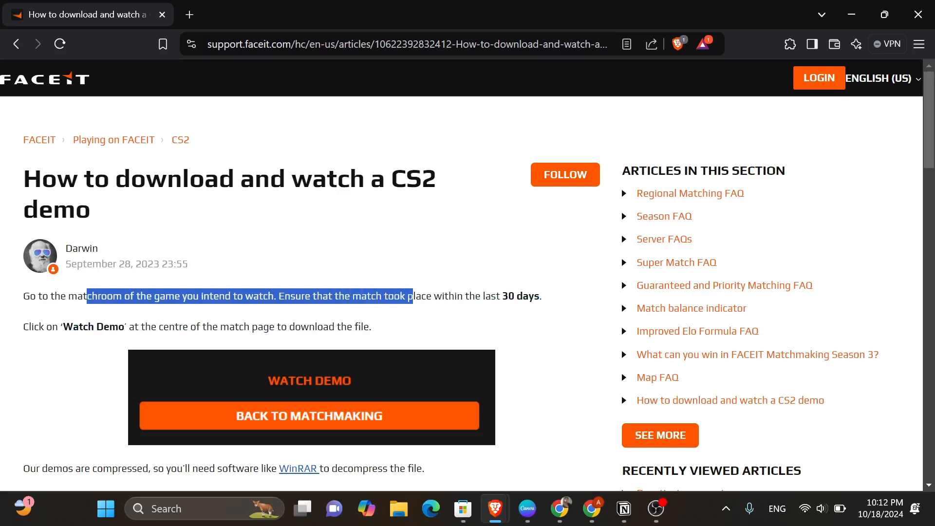
left_click(540, 322)
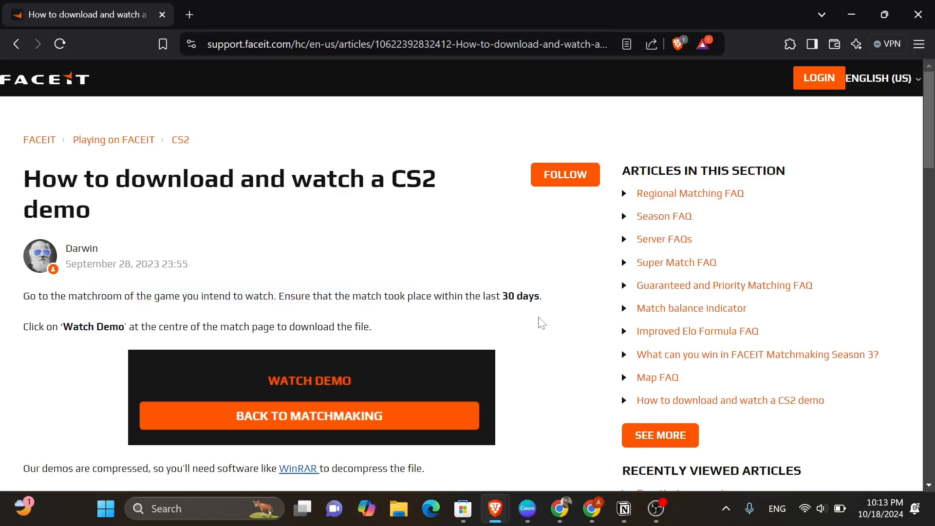
double_click(93, 326)
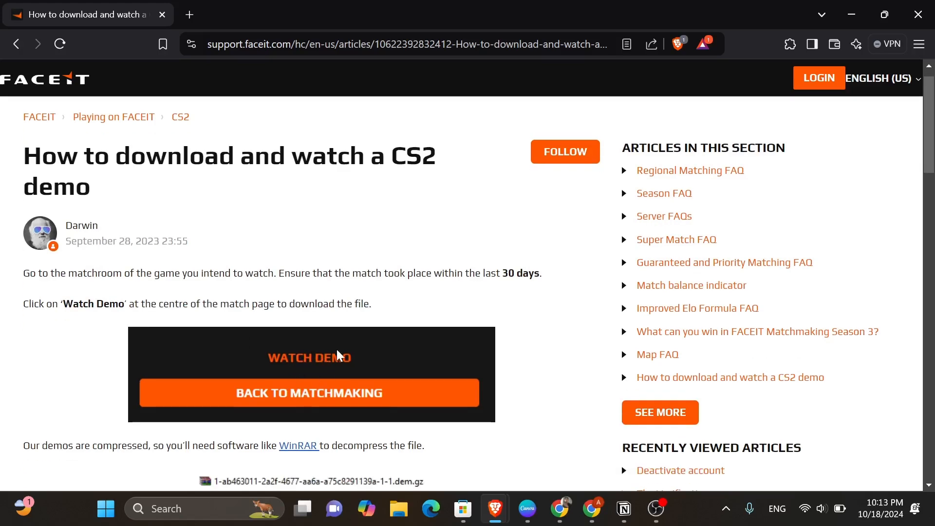
Highlight the sentences about compressed demos and locating the saved demo.
scroll("down", 3)
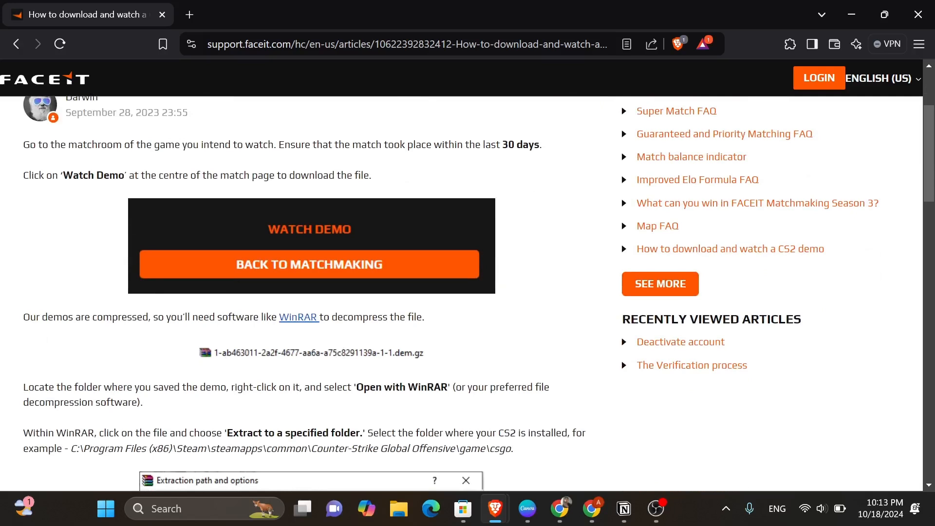
left_click_drag(24, 317, 243, 317)
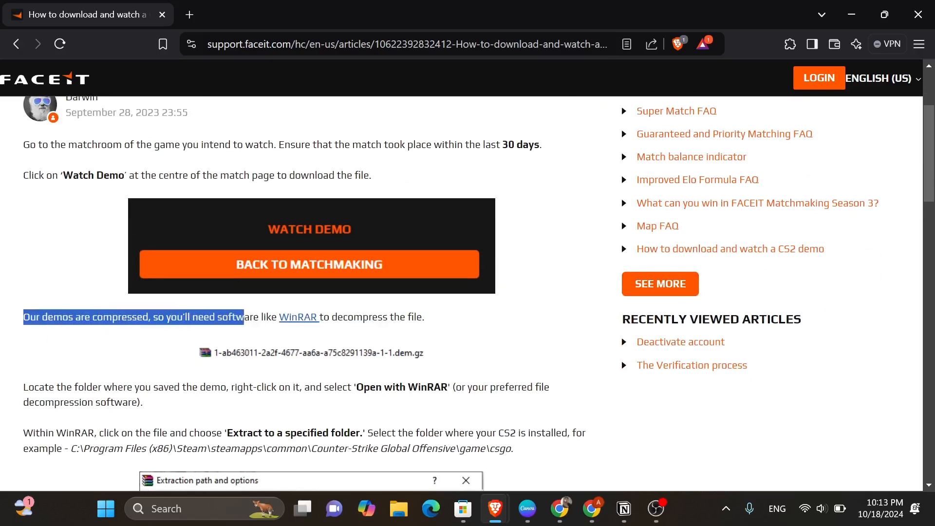
left_click_drag(244, 317, 441, 317)
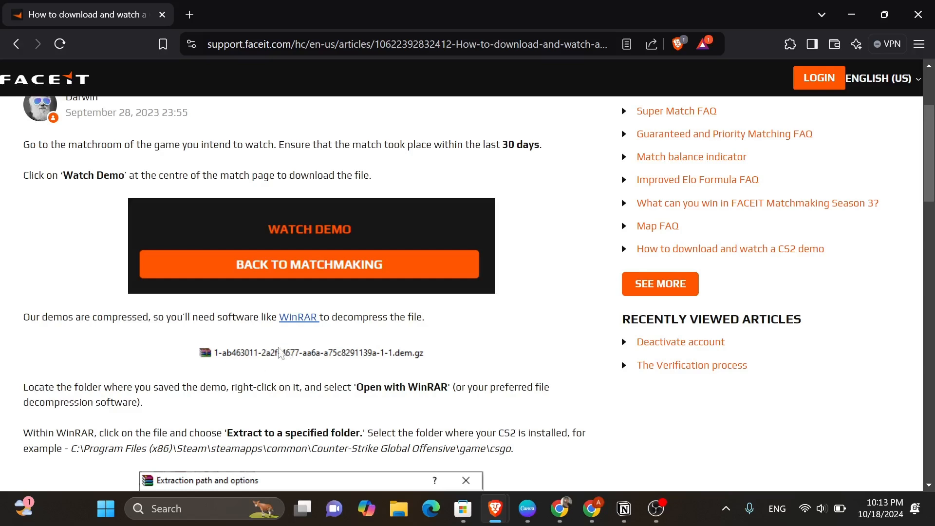
scroll("down", 3)
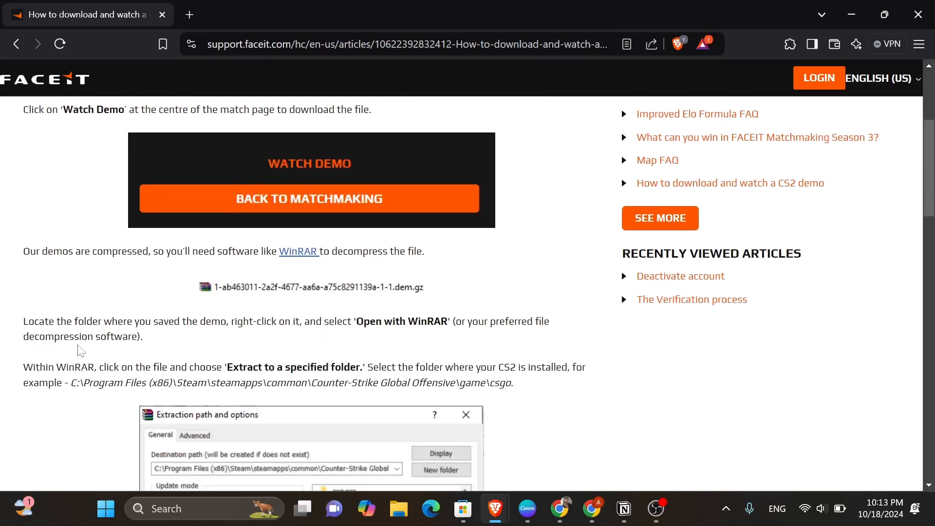
left_click_drag(22, 321, 254, 321)
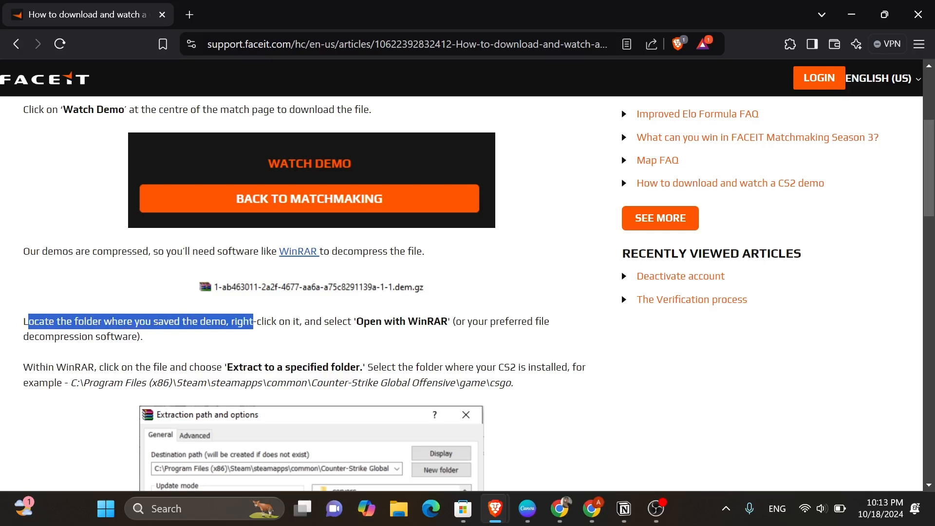
left_click_drag(254, 321, 443, 321)
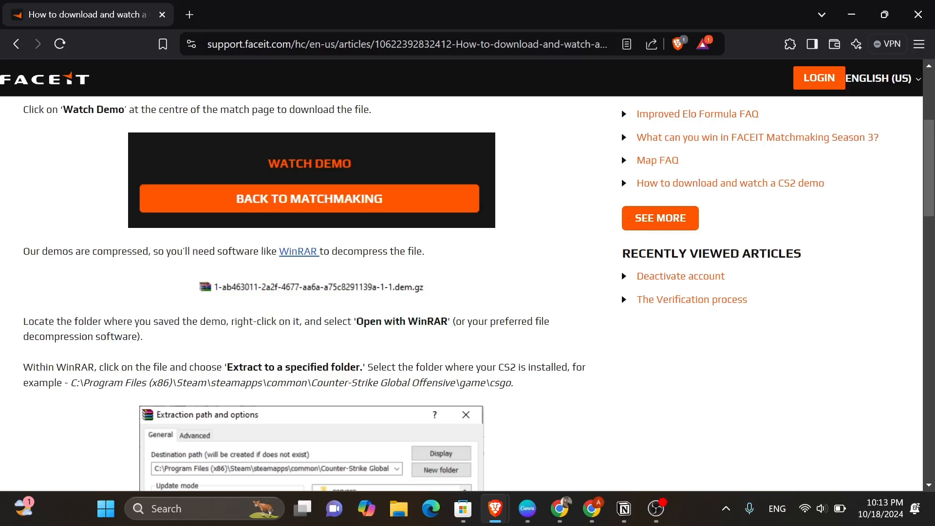
scroll("down", 3)
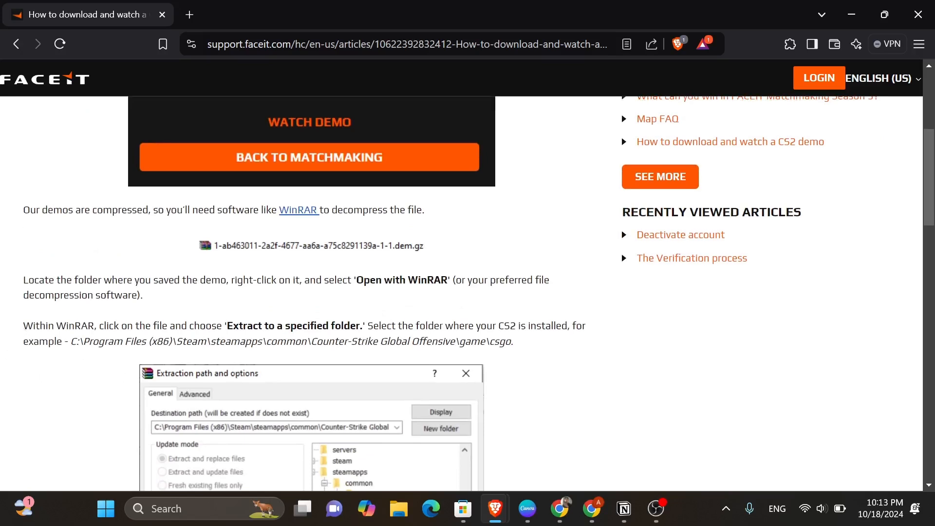
left_click_drag(22, 326, 245, 326)
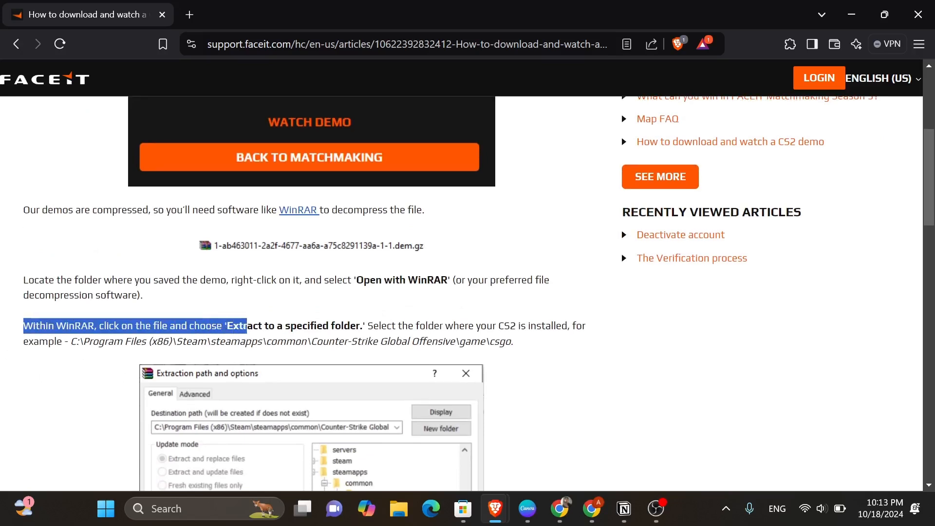
left_click_drag(245, 325, 409, 325)
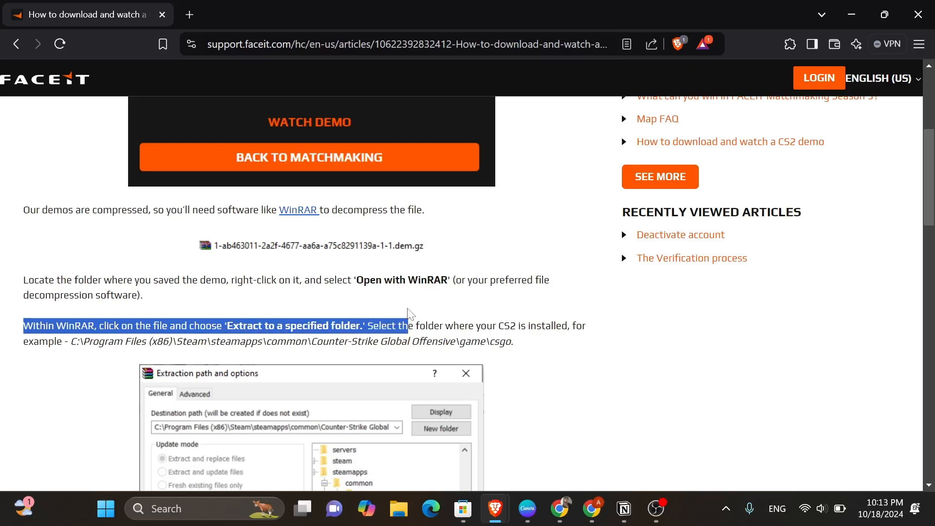
left_click_drag(408, 326, 525, 325)
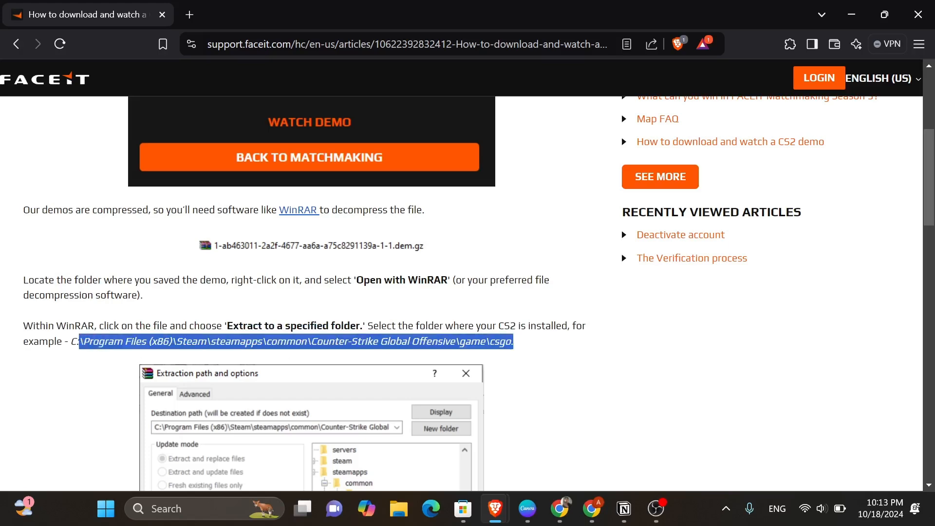
scroll("down", 3)
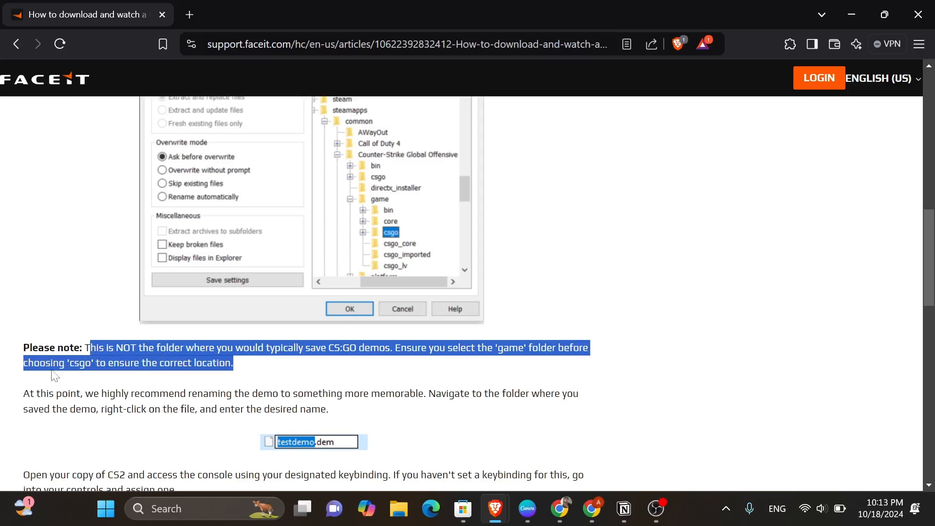
Clear the note's highlight and select the recommendation to rename the demo.
left_click(256, 368)
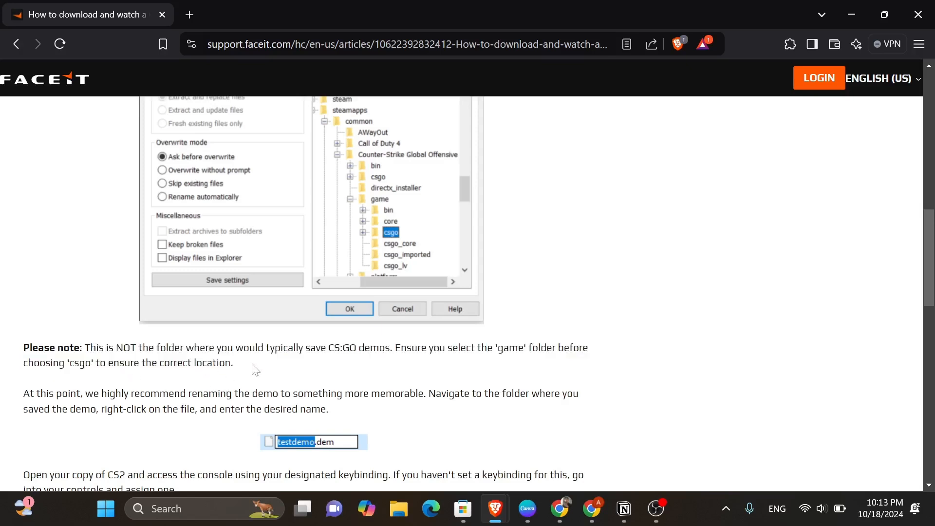
scroll("down", 3)
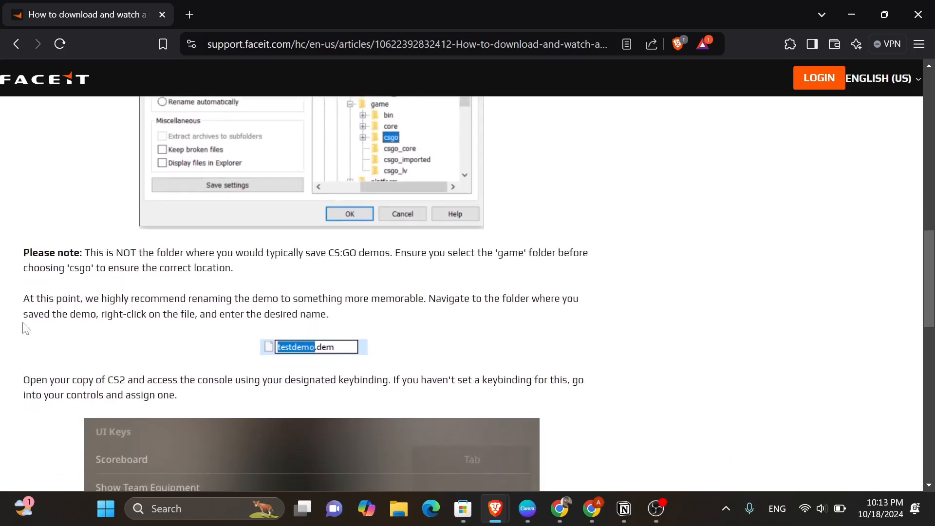
left_click_drag(23, 298, 292, 298)
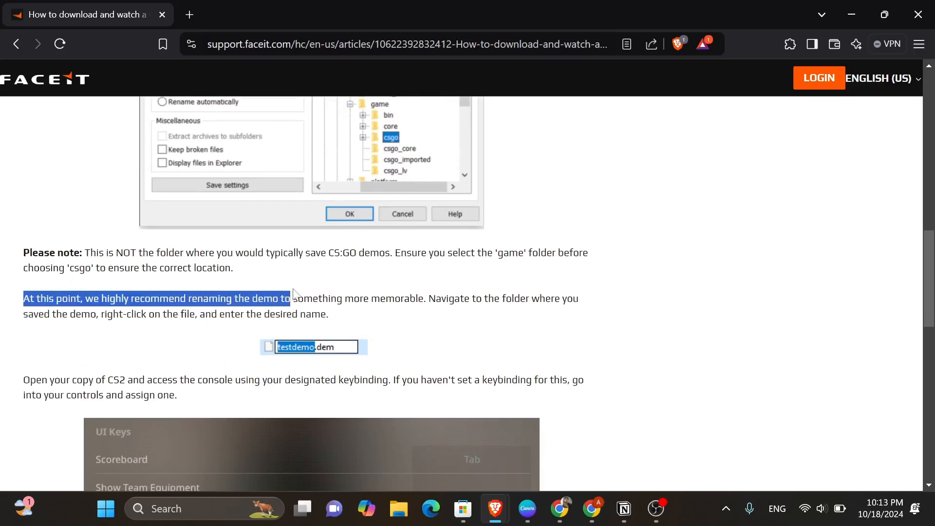
left_click_drag(290, 298, 487, 299)
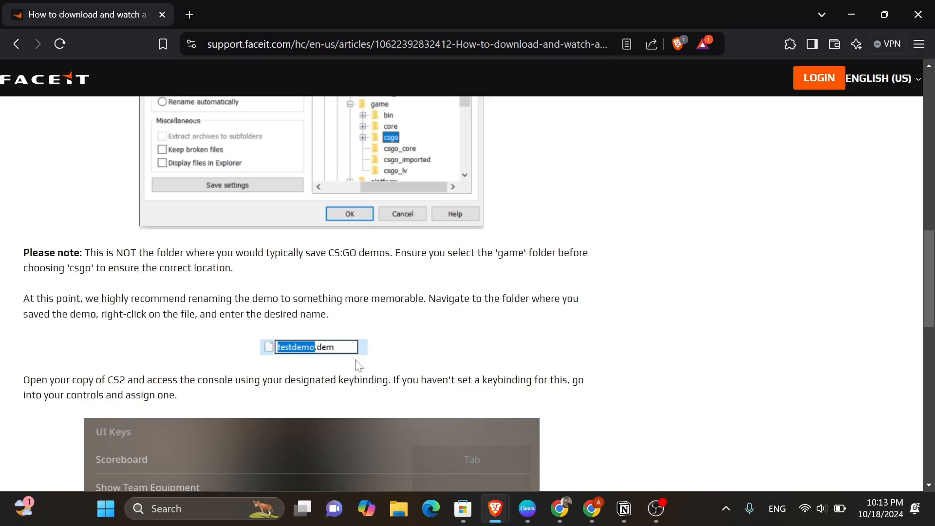
Select the paragraph explaining how to open the CS2 console.
scroll("down", 3)
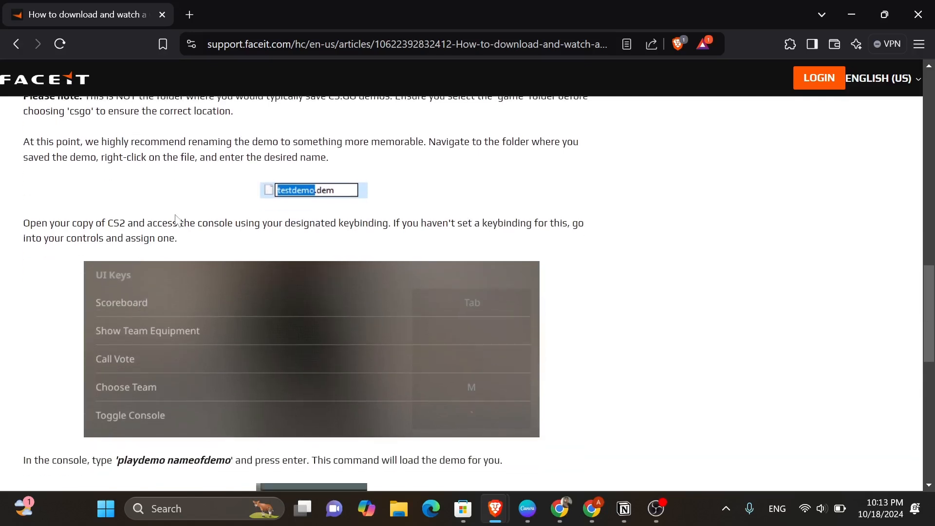
left_click_drag(23, 223, 176, 238)
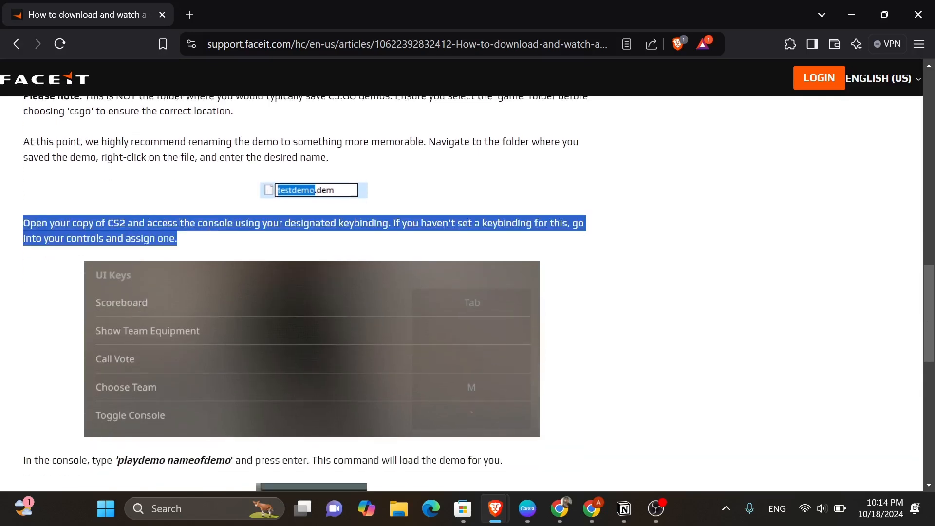
mouse_move(447, 207)
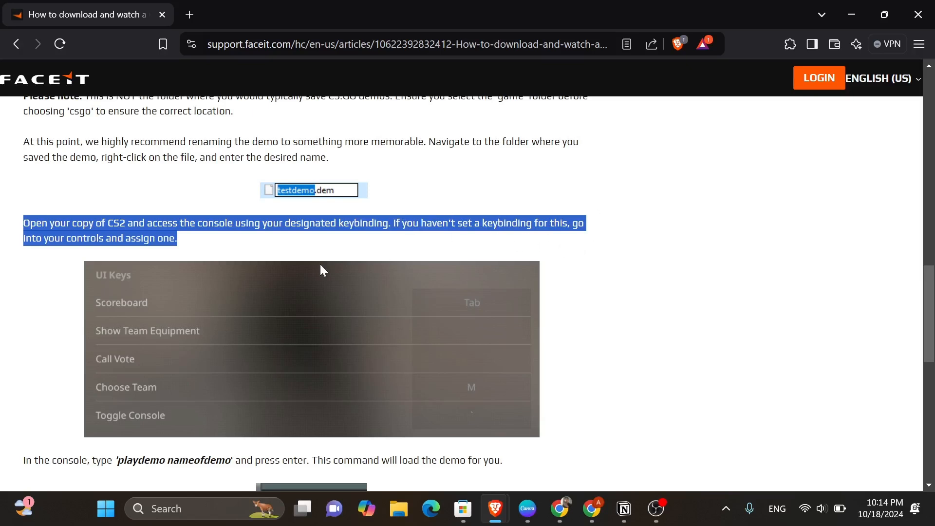
mouse_move(226, 334)
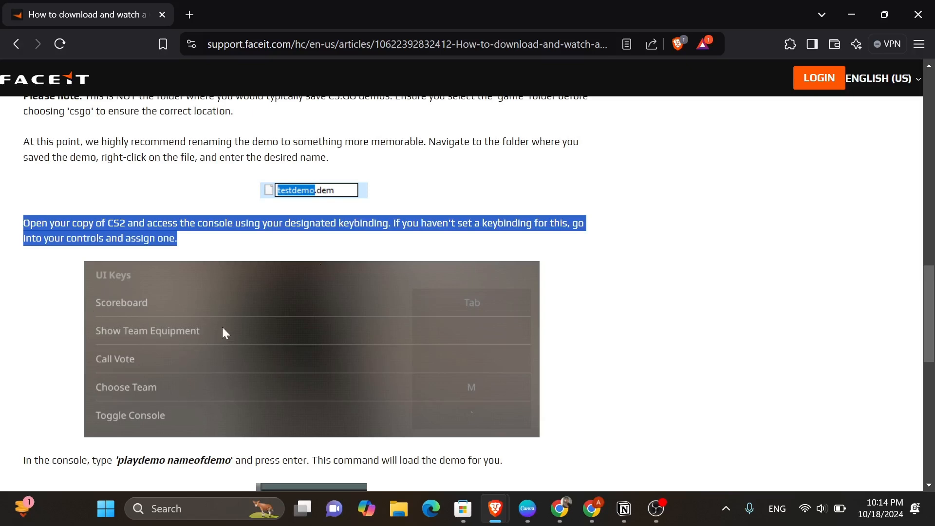
Scroll to the article's end with the playdemo testdemo example.
scroll("down", 3)
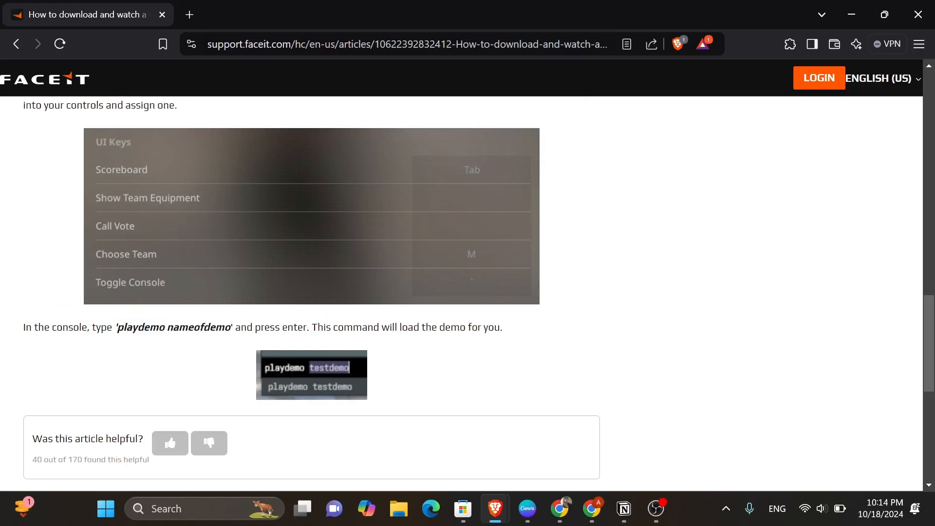
mouse_move(456, 325)
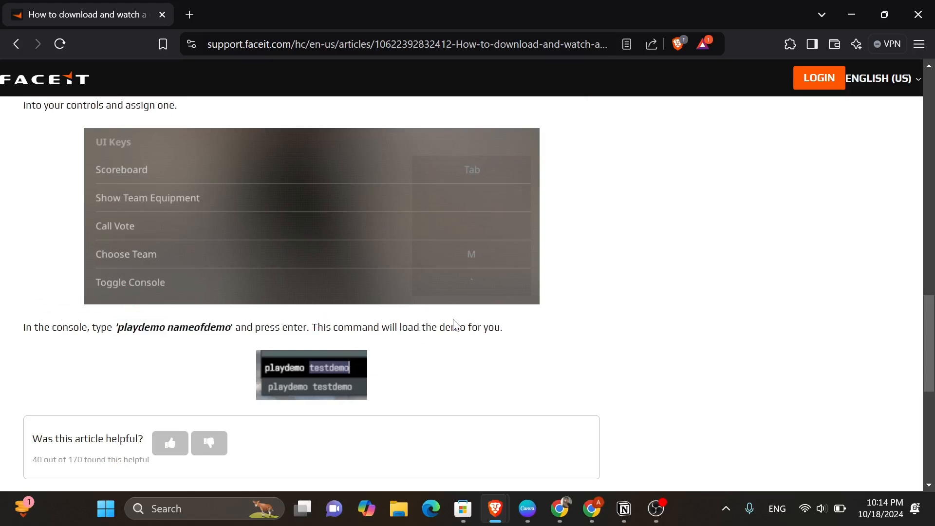
scroll("down", 3)
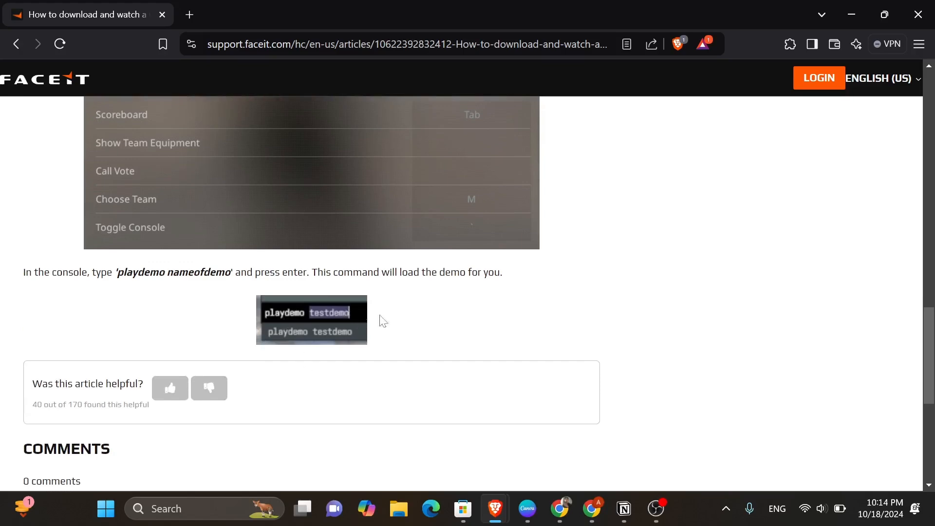
scroll("up", 3)
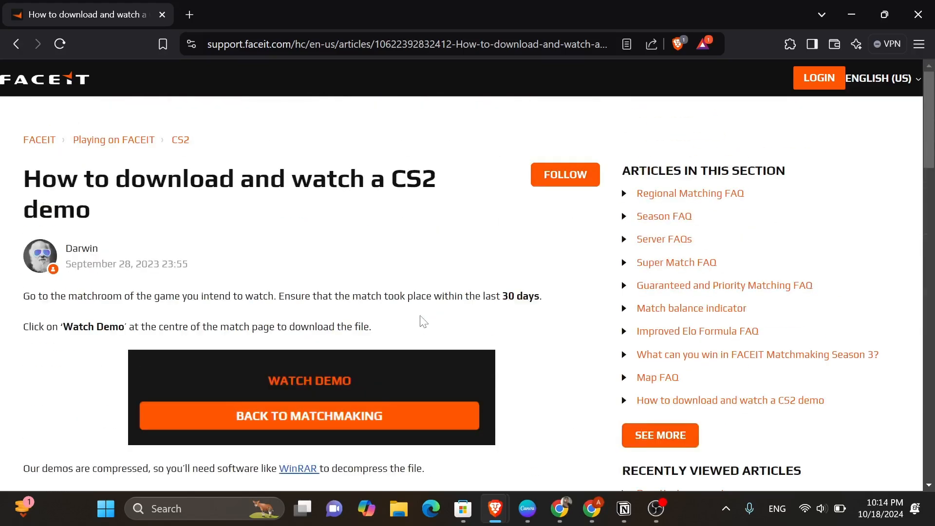
scroll("down", 3)
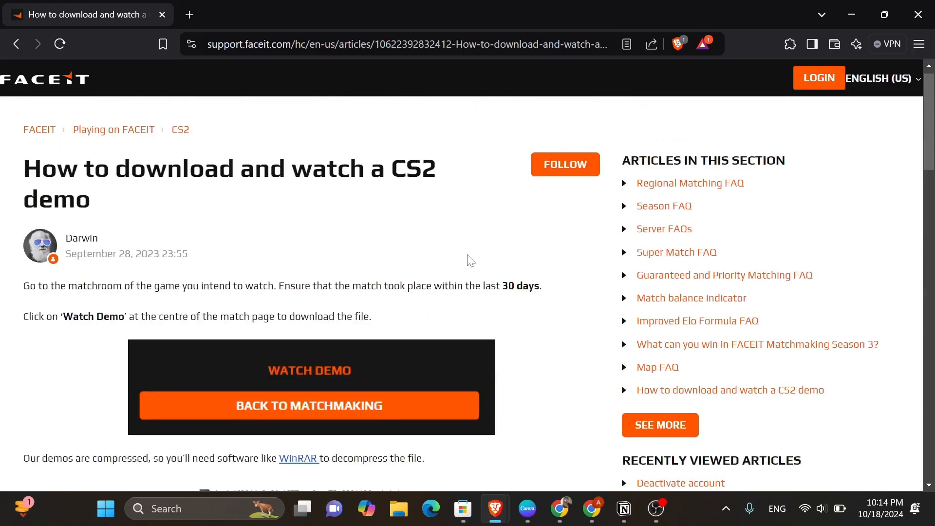